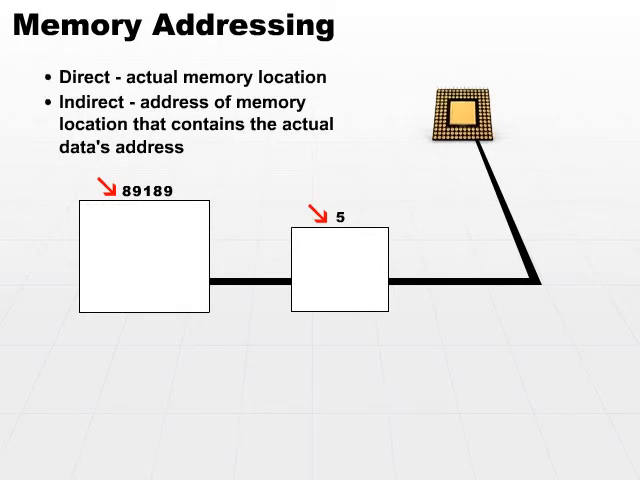
Reveal the data rows stored inside the memory block at address 89189
click(140, 256)
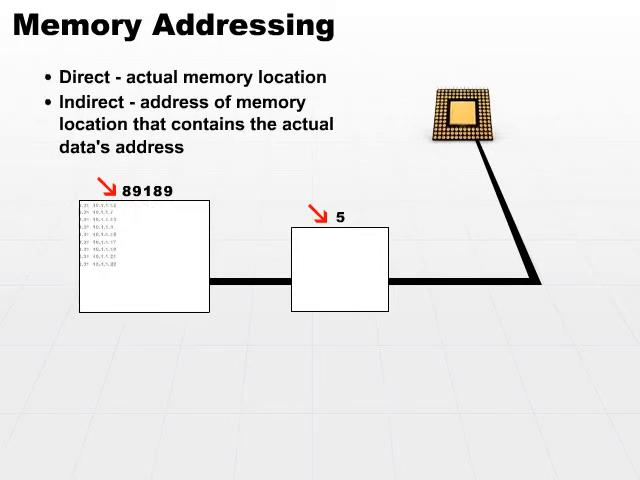